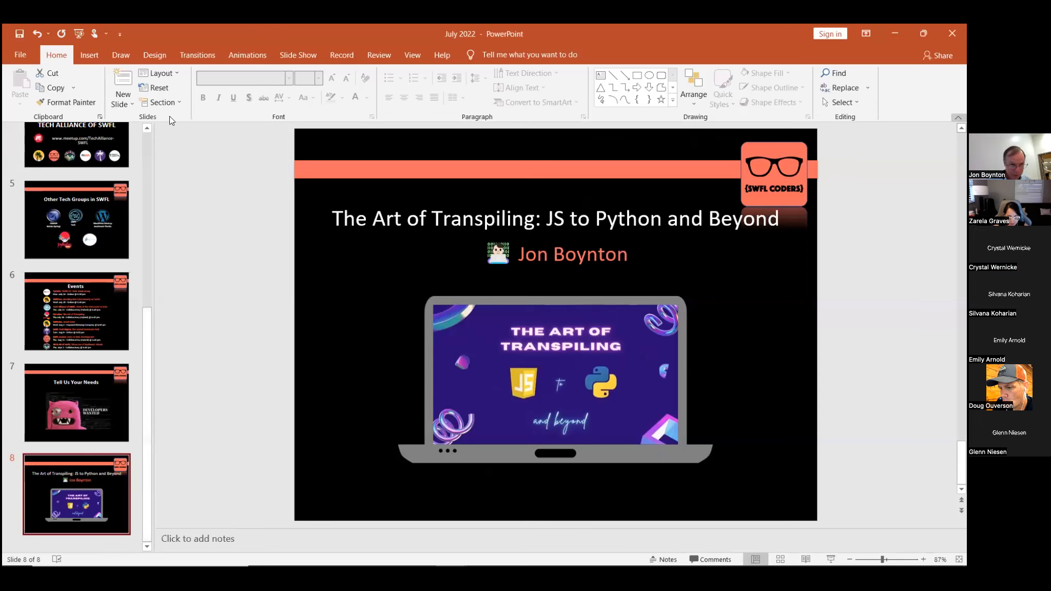
Step: Switch to the File backstage listing the recent 'July 2022' and 'Presentation_02' decks
{"action": "left_click", "coordinate": [20, 55]}
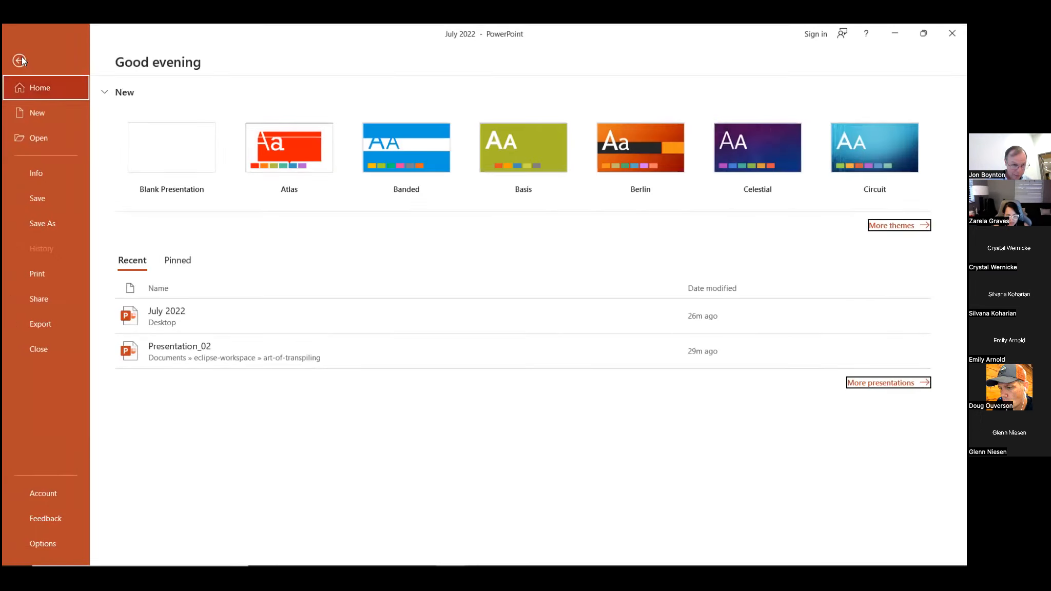
{"action": "left_click", "coordinate": [20, 61]}
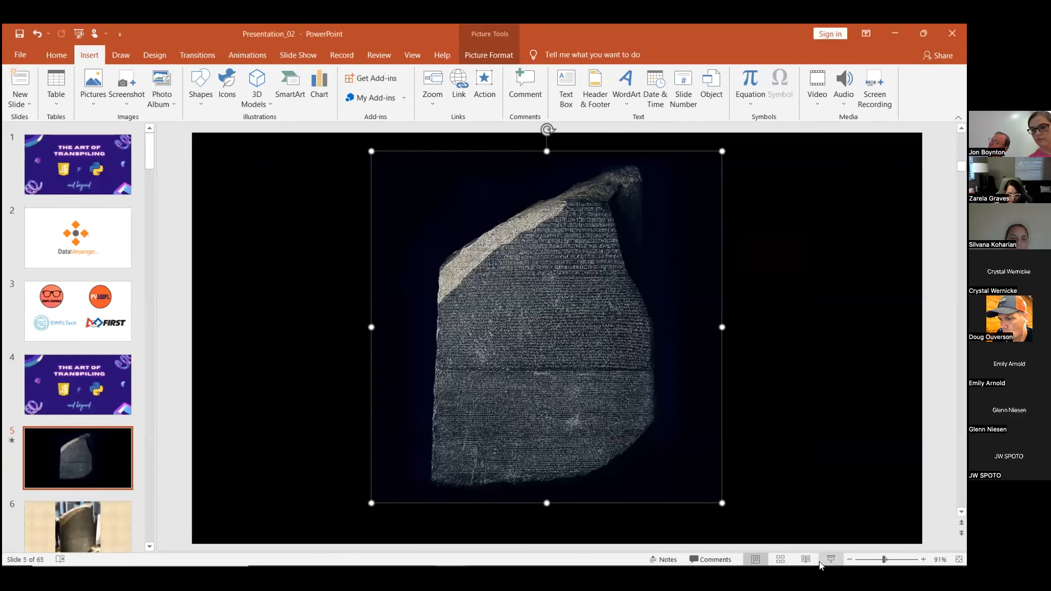
{"action": "left_click", "coordinate": [830, 559]}
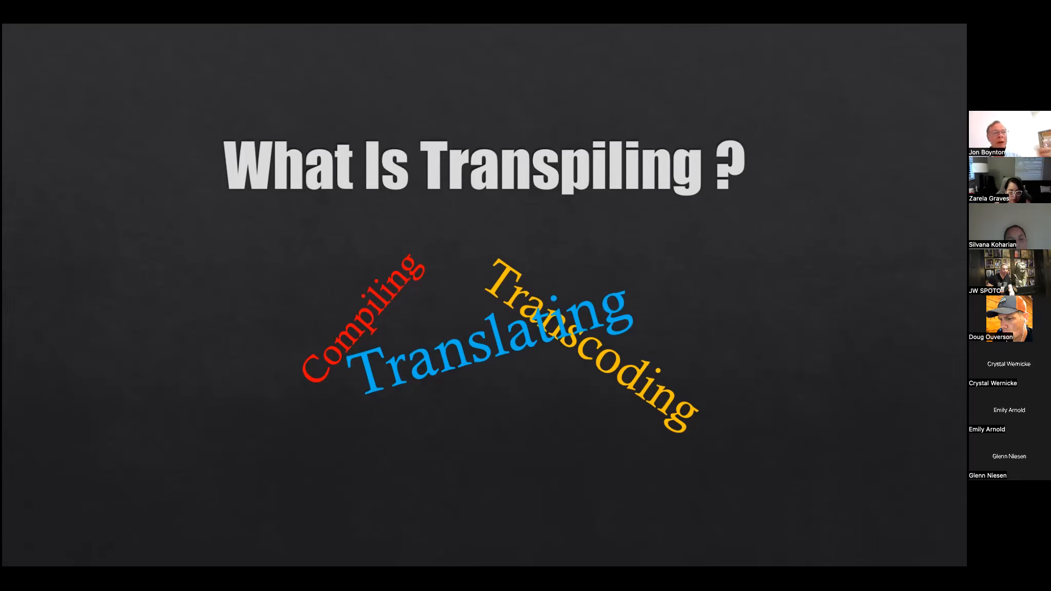
Step: Reveal the Reasons for Transpiling bullets up to Reusability
{"action": "key", "text": "Right"}
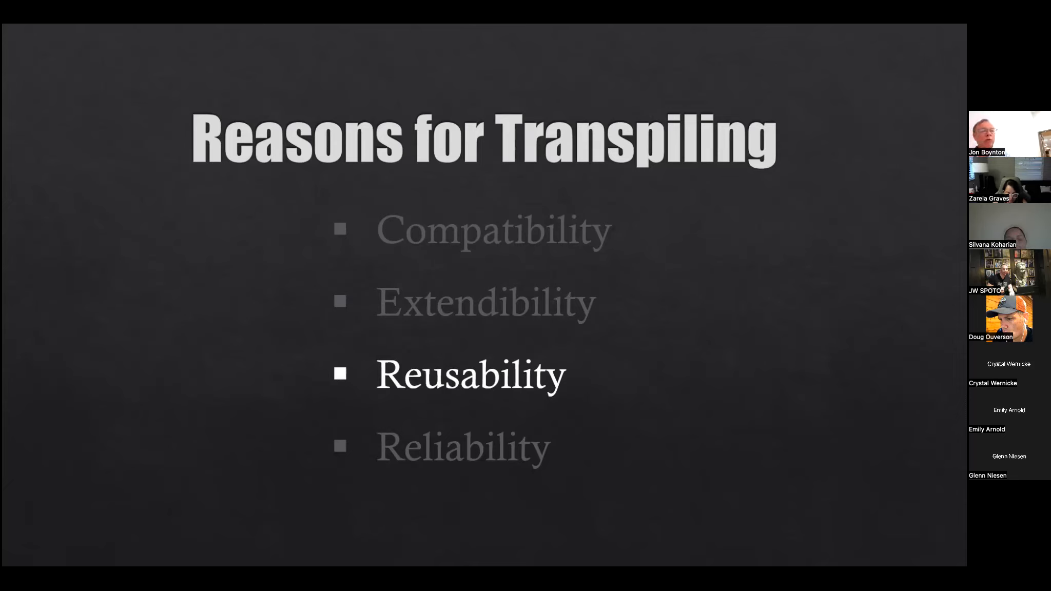
Step: Advance the slideshow to the 'Is all transpiling the same?' slide
{"action": "key", "text": "right"}
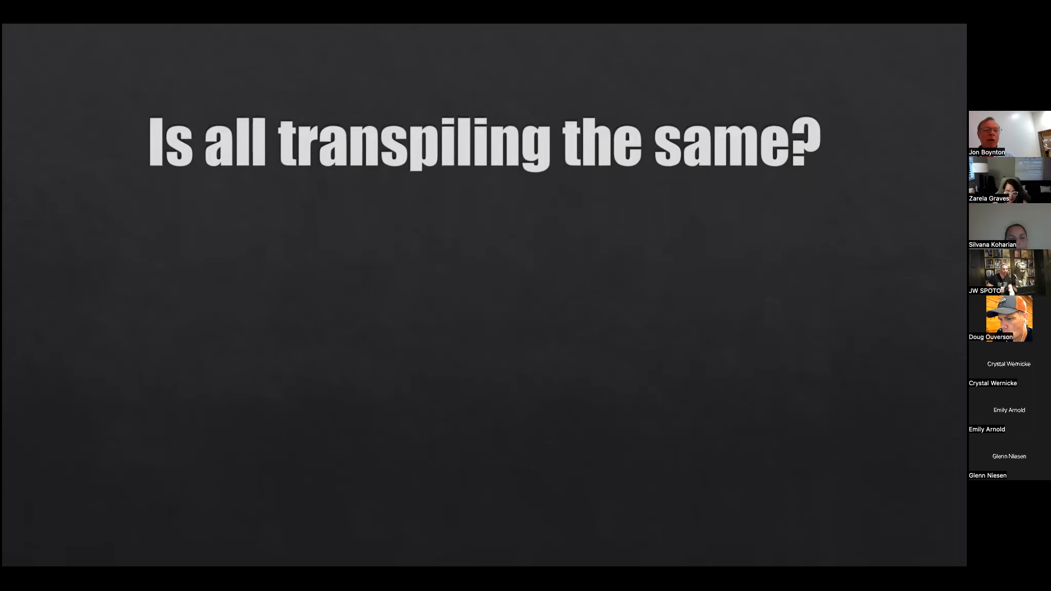
Step: Advance the slideshow to the 'How Do We Do it?' slide
{"action": "key", "text": "Right"}
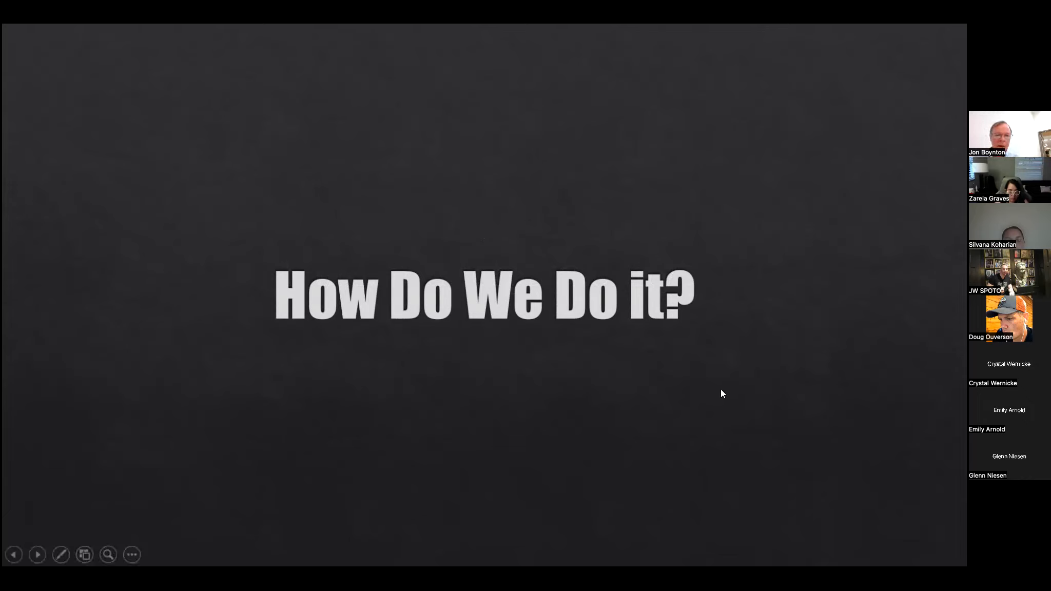
Step: Advance to the code slide showing 'i = expression' and 'i = 1 + 2'
{"action": "left_click", "coordinate": [38, 554]}
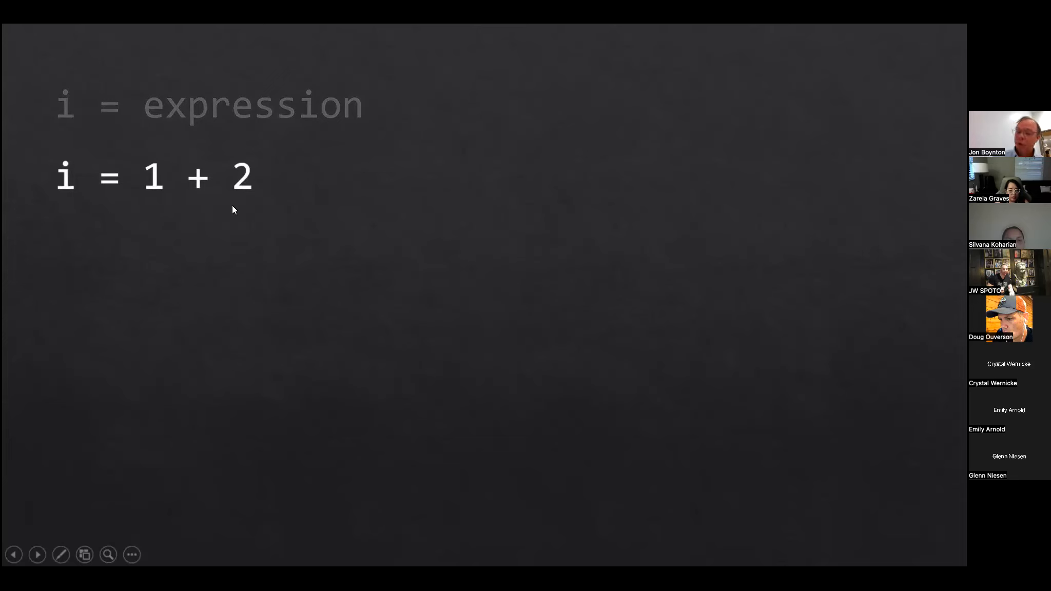
{"action": "mouse_move", "coordinate": [156, 506]}
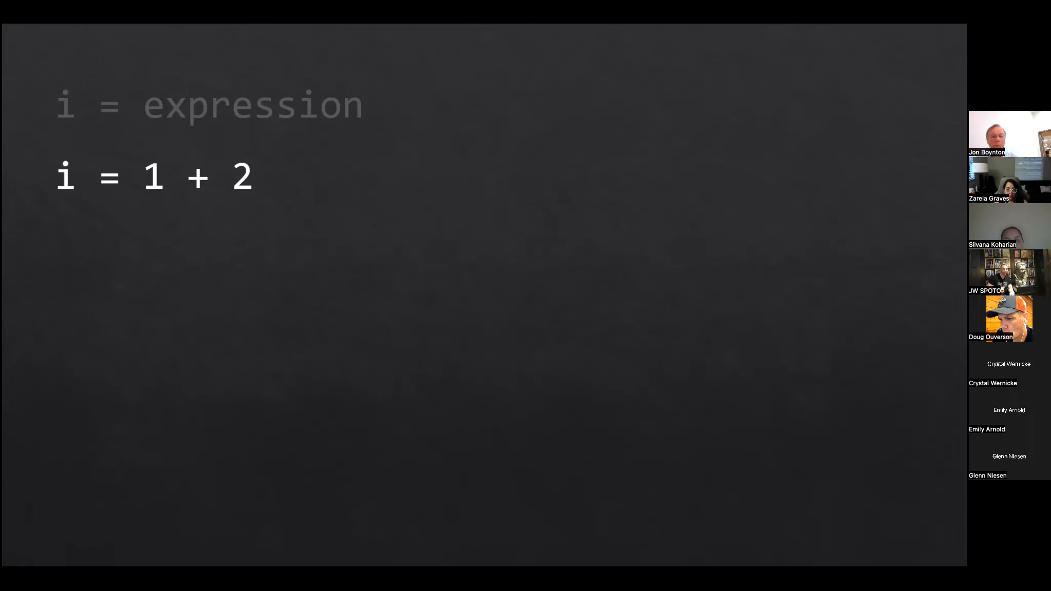
{"action": "mouse_move", "coordinate": [101, 430]}
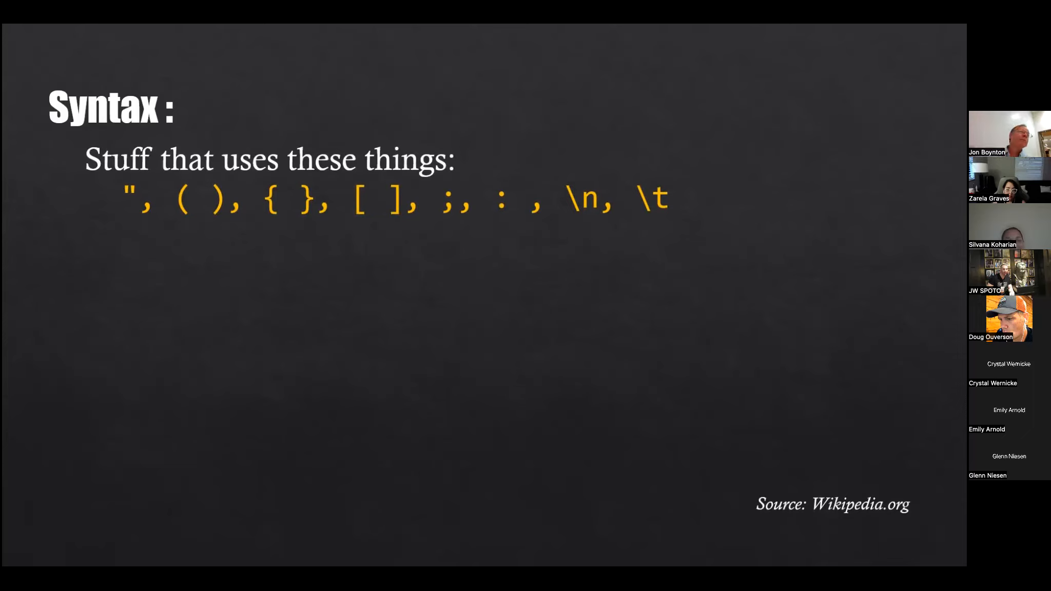
Step: Advance toward the Syntax slide on quotes, brackets, braces, semicolons and escape characters
{"action": "key", "text": "right"}
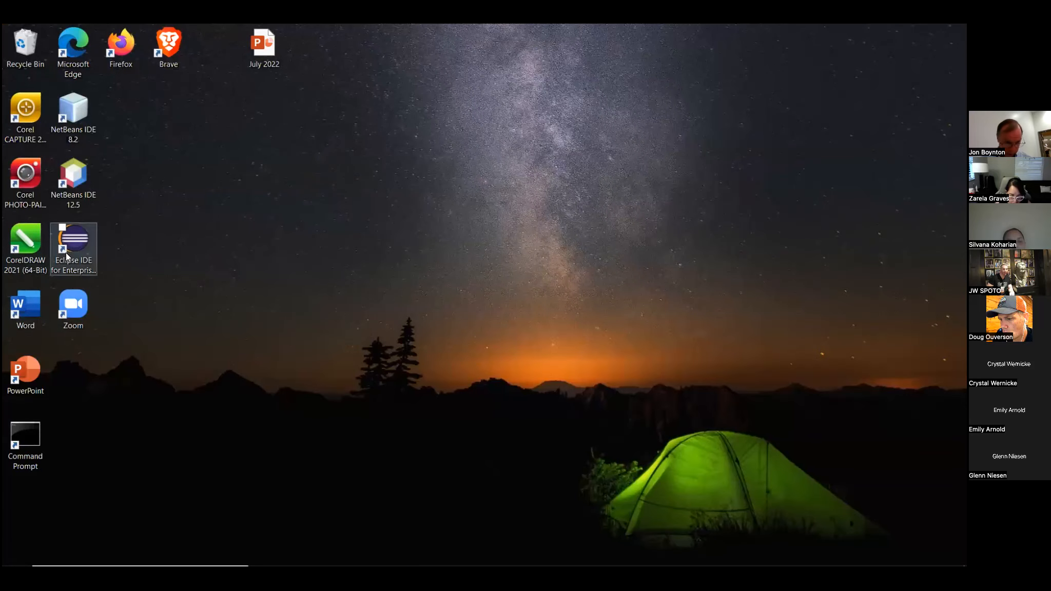
Step: Launch Eclipse IDE 2021-09 from its desktop shortcut for the code demo
{"action": "double_click", "coordinate": [73, 245]}
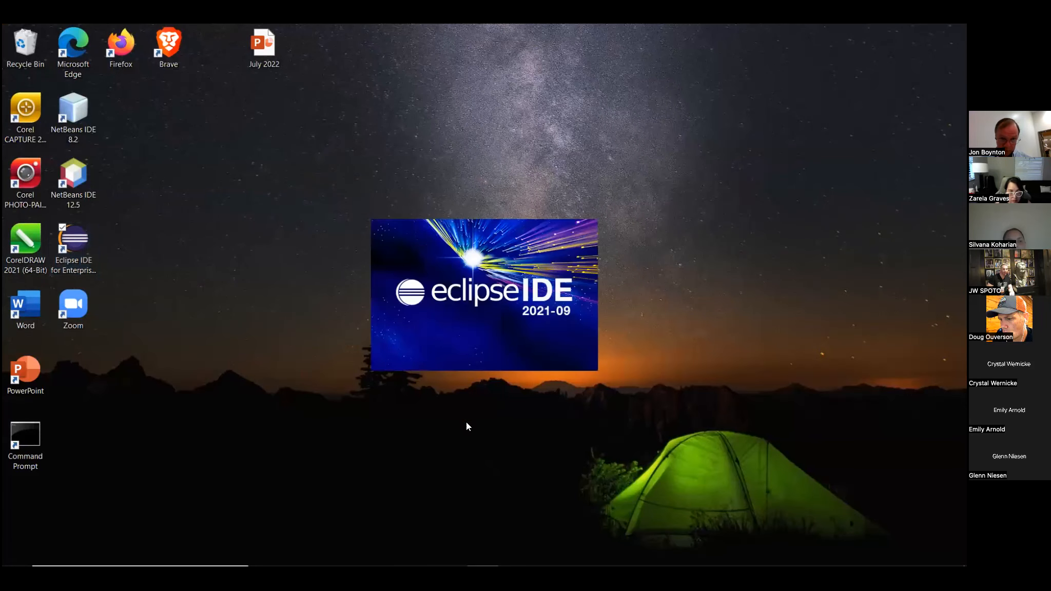
{"action": "mouse_move", "coordinate": [637, 569]}
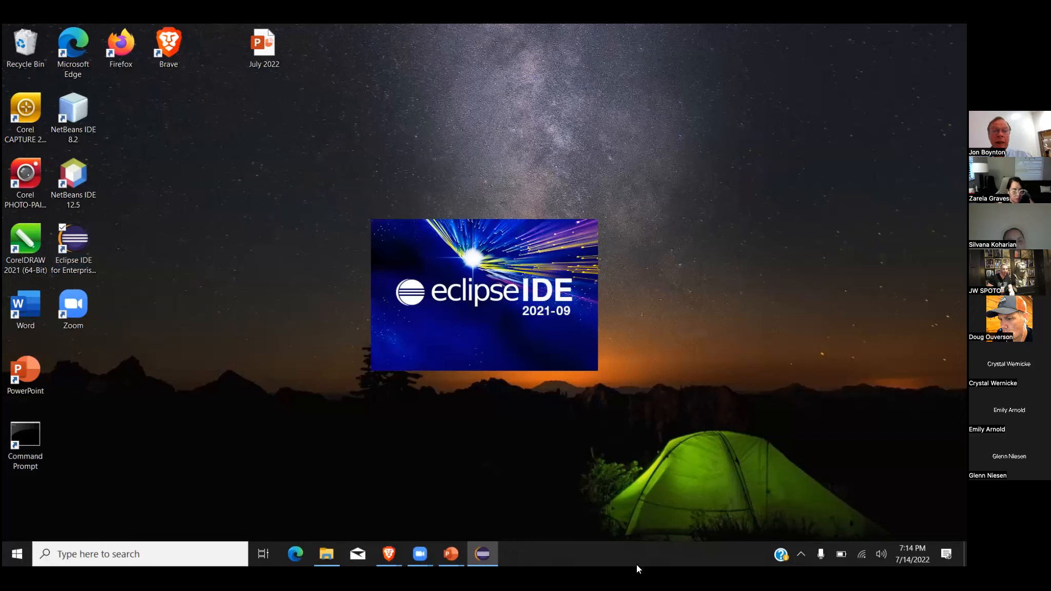